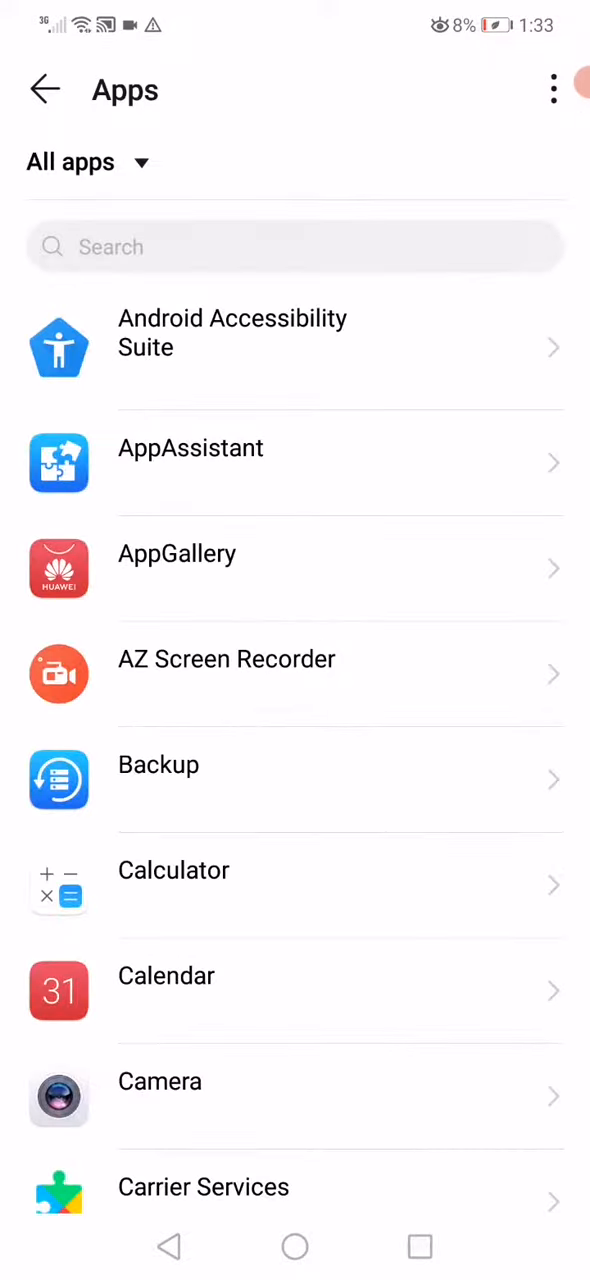
# Open Instagram's app info from the Apps list, showing version 246.0.0.16.113 and 612 MB storage
pyautogui.scroll(-3)
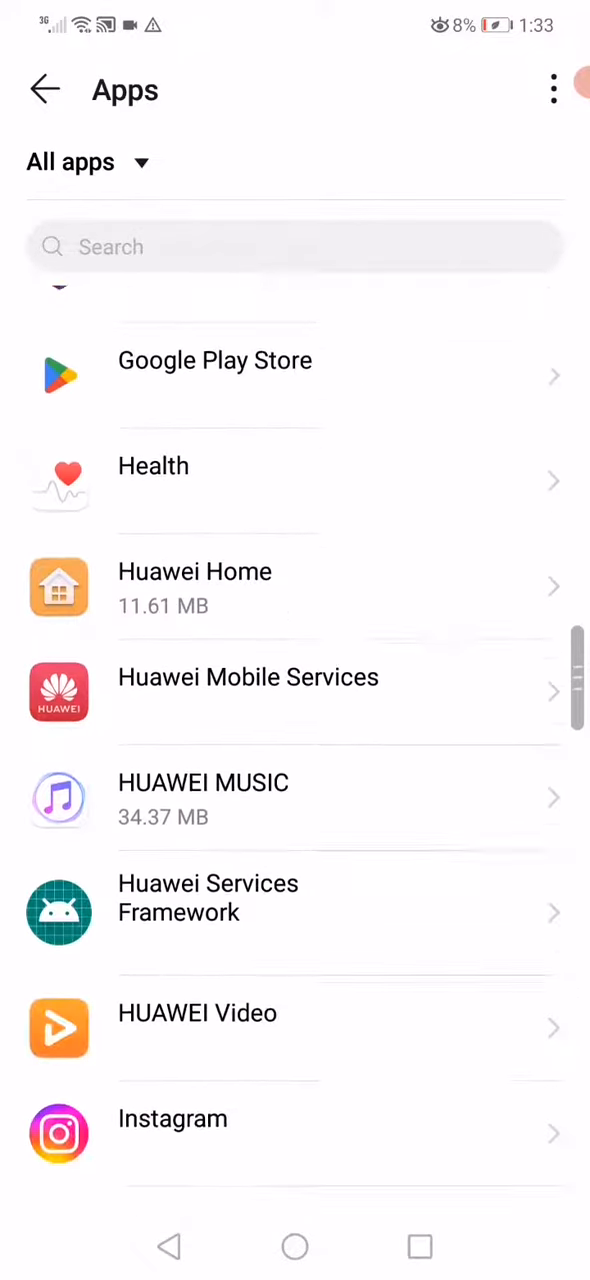
pyautogui.click(172, 1120)
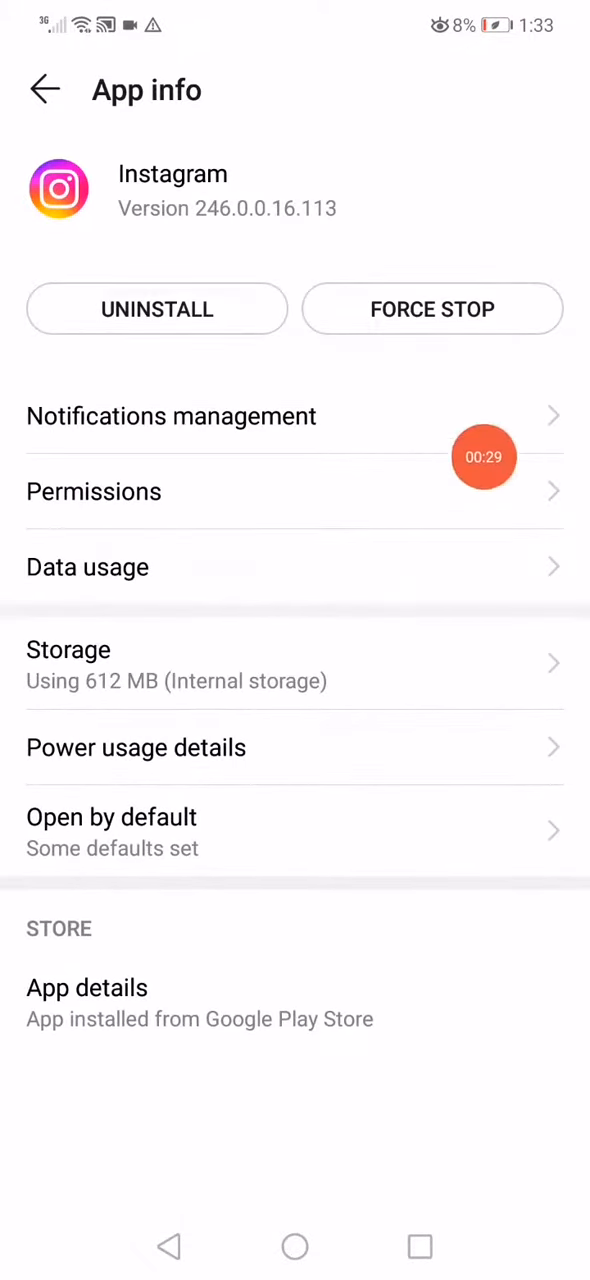
pyautogui.click(94, 492)
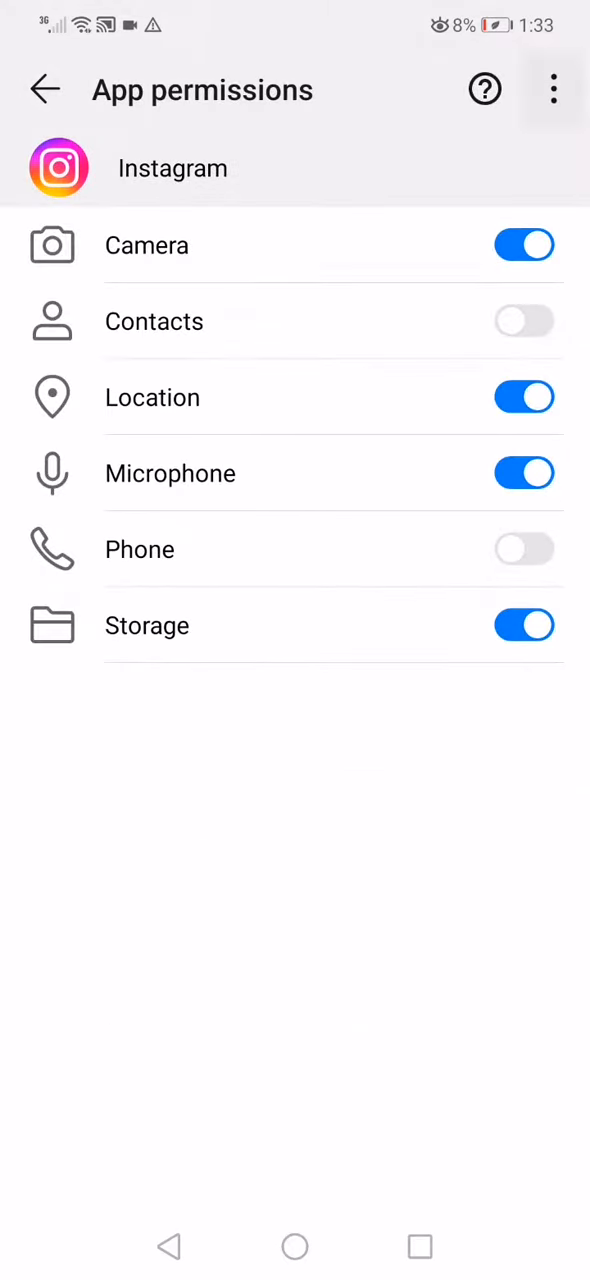
pyautogui.click(552, 90)
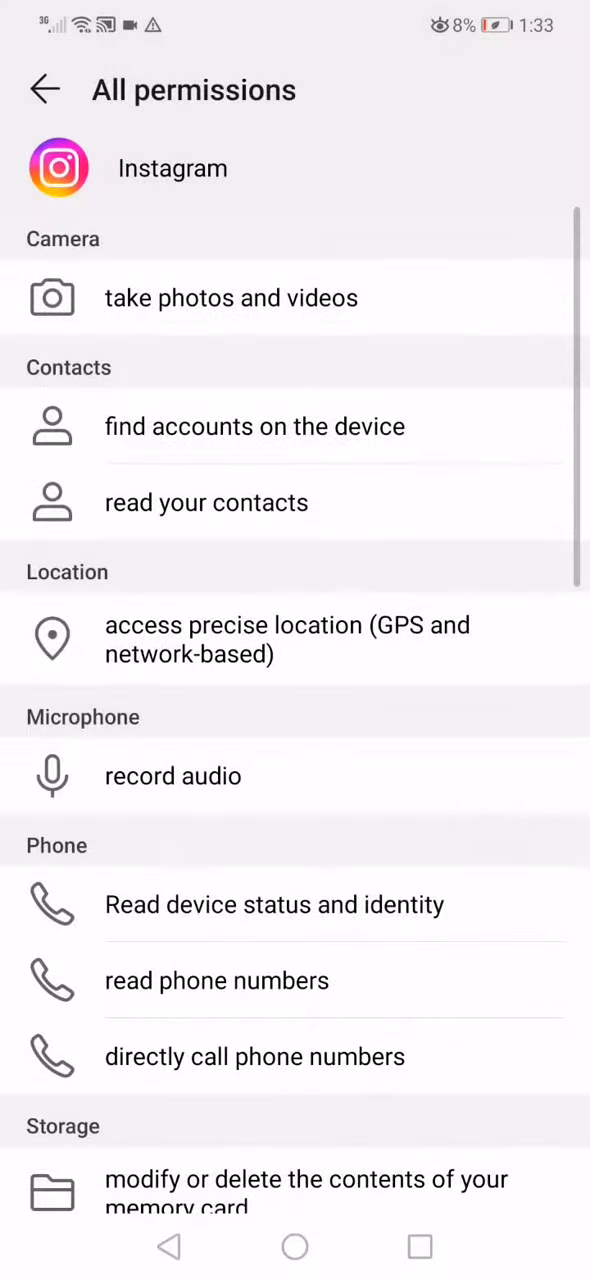
pyautogui.click(44, 88)
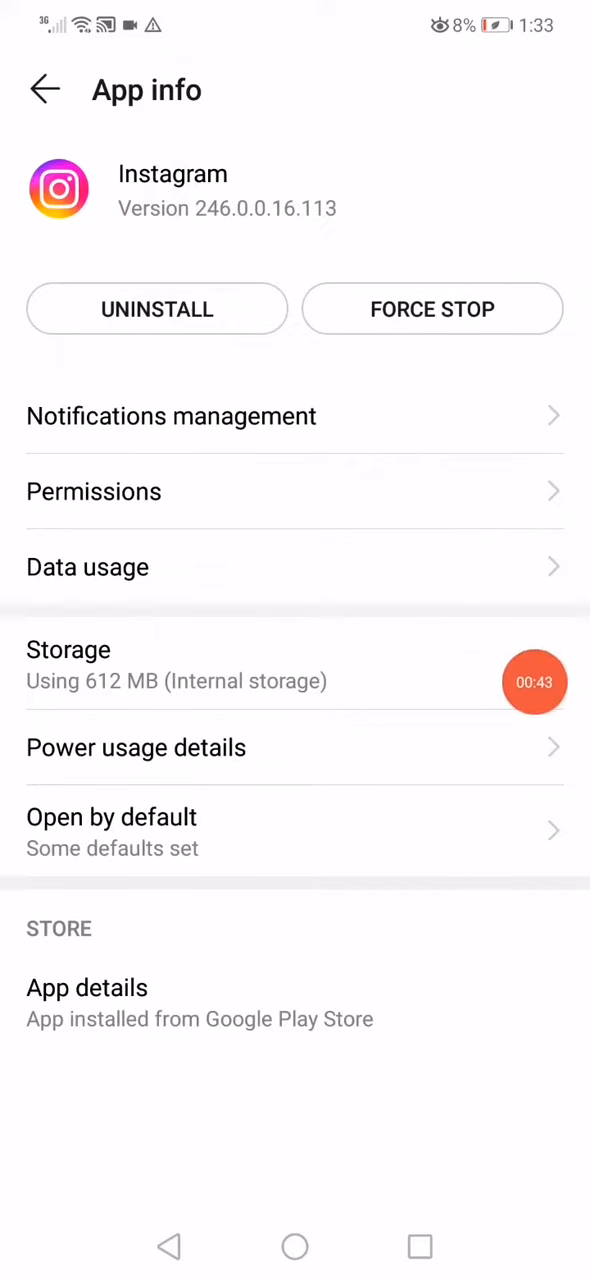
# Open Instagram's storage breakdown: 612 MB total, 116 MB app, 495 MB data, 67.11 MB cache
pyautogui.click(64, 650)
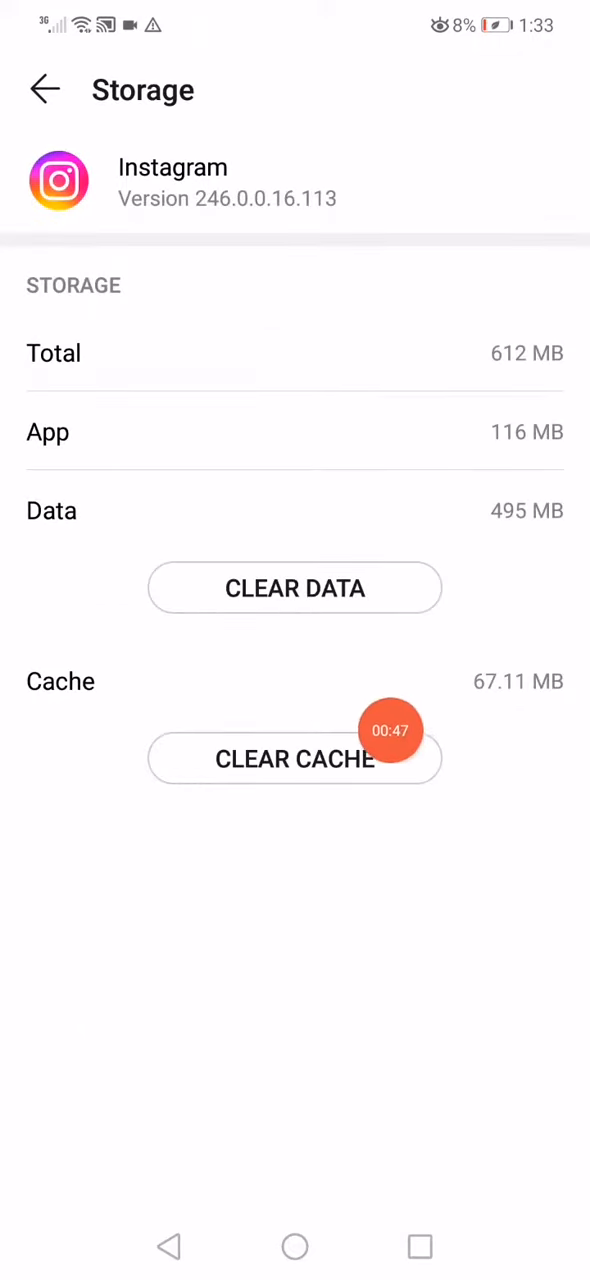
pyautogui.moveTo(156, 632)
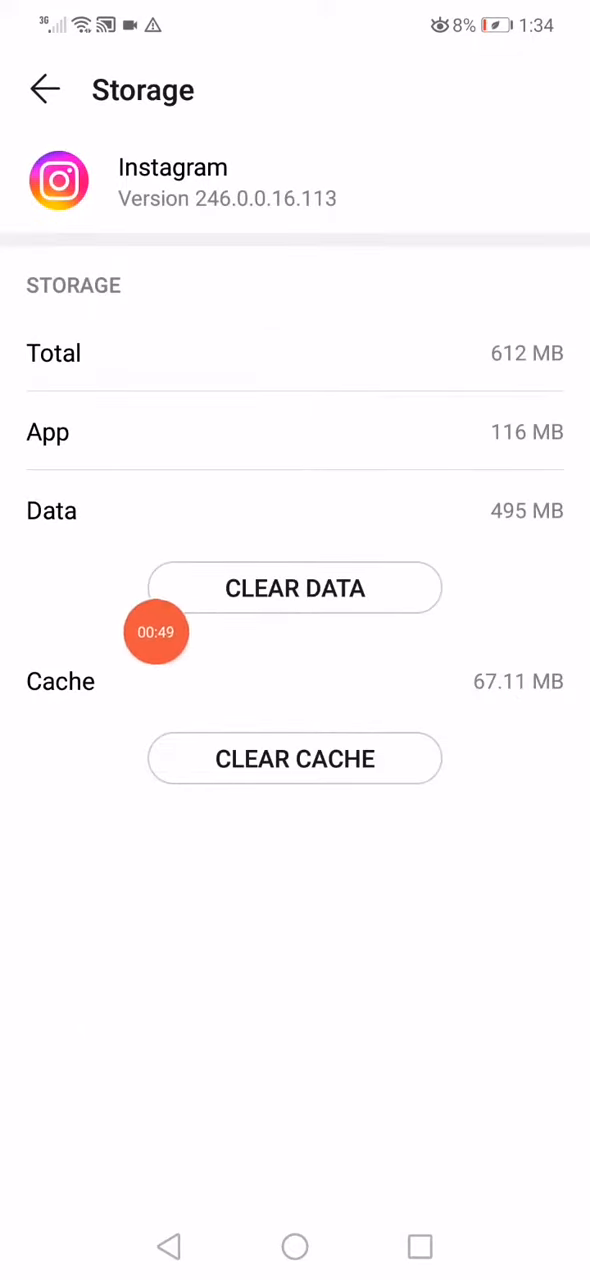